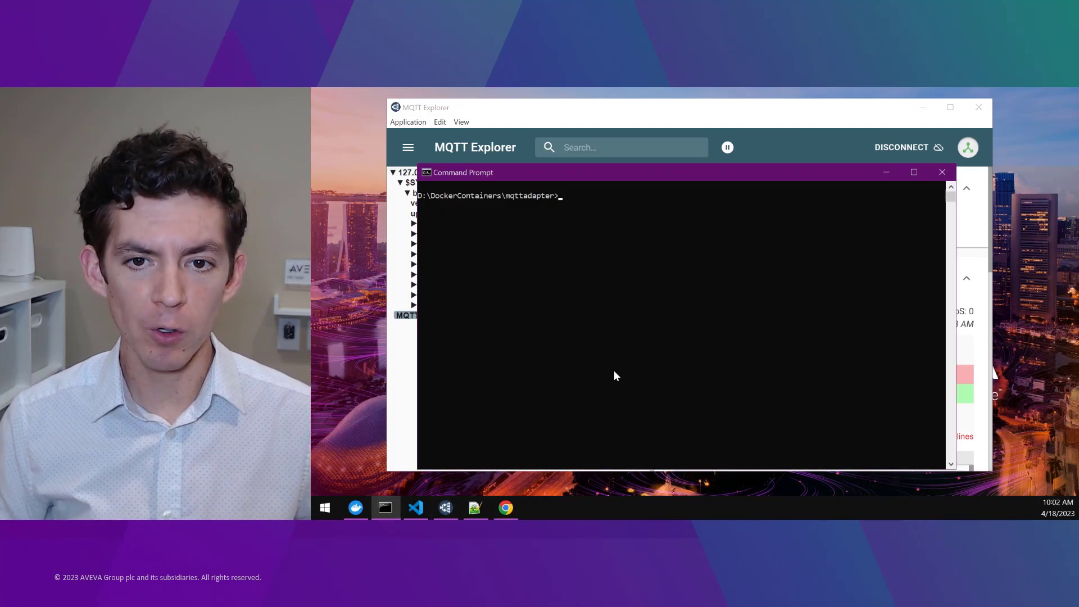
Build the mqttadapter6001 image from Dockerfile_Port6001 and run MQTTAdapterContainer1_Port6001 on port 6001
type("docker build -t mqttadapter6001 -f Dockerfile_Port6001 . && docker run --name MQTTAdapterContainer1_Port6001 -it -p 6001:6001 mqttadapter6001 bash")
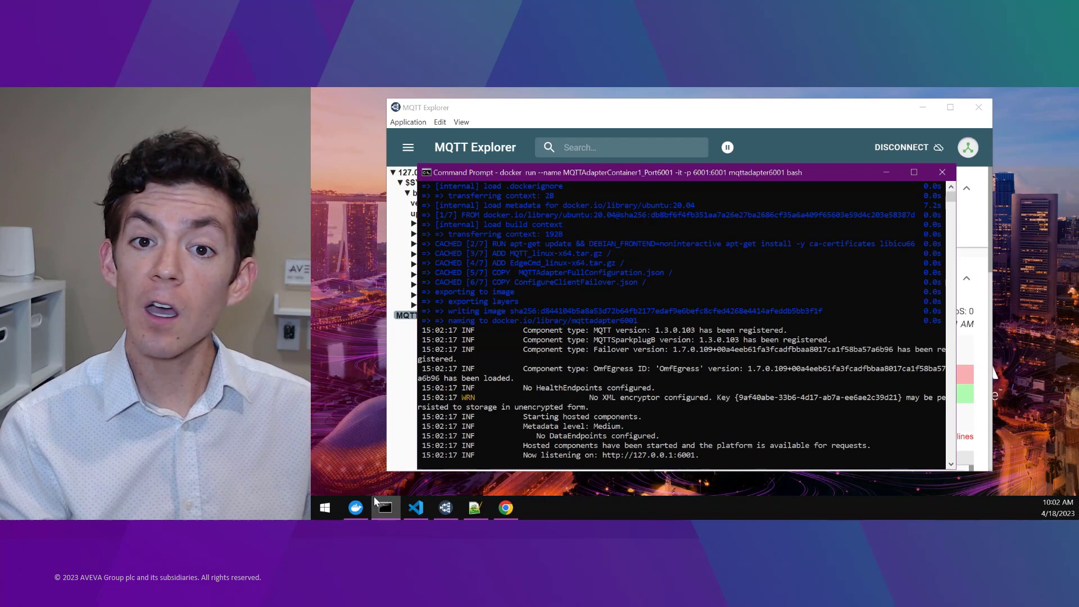
Apply MQTTAdapterFullConfiguration.json to the first adapter container with edgecmd set application
left_click(355, 508)
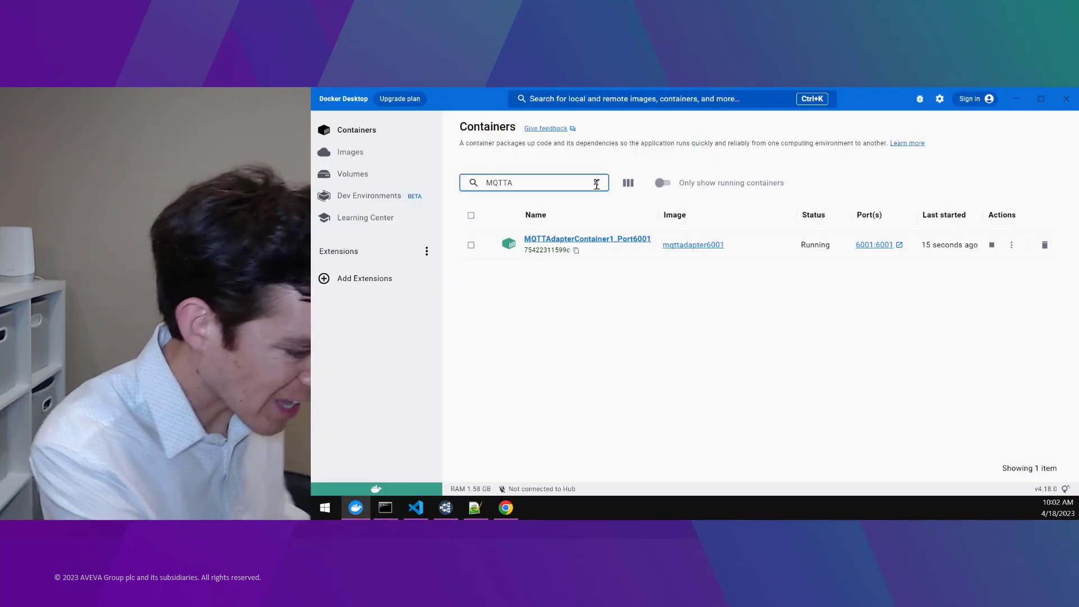
left_click(1011, 244)
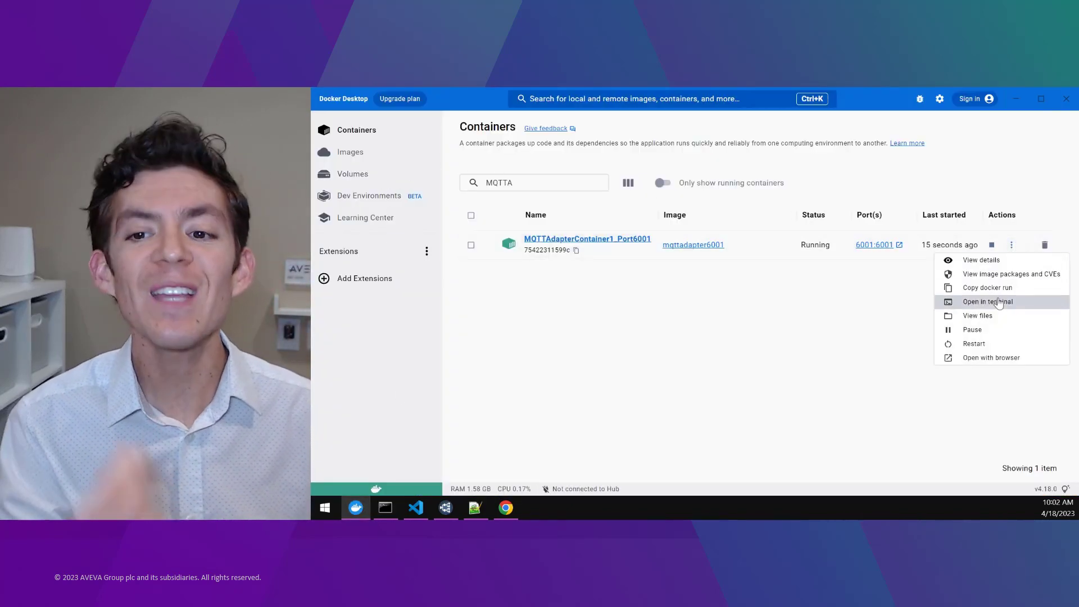
left_click(988, 301)
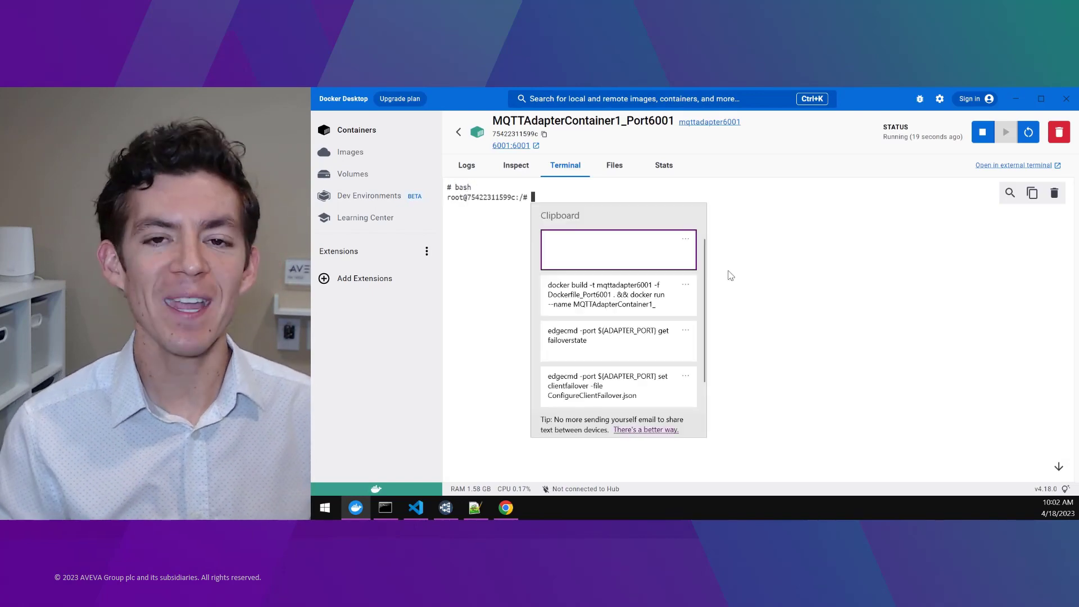
scroll("down", 3)
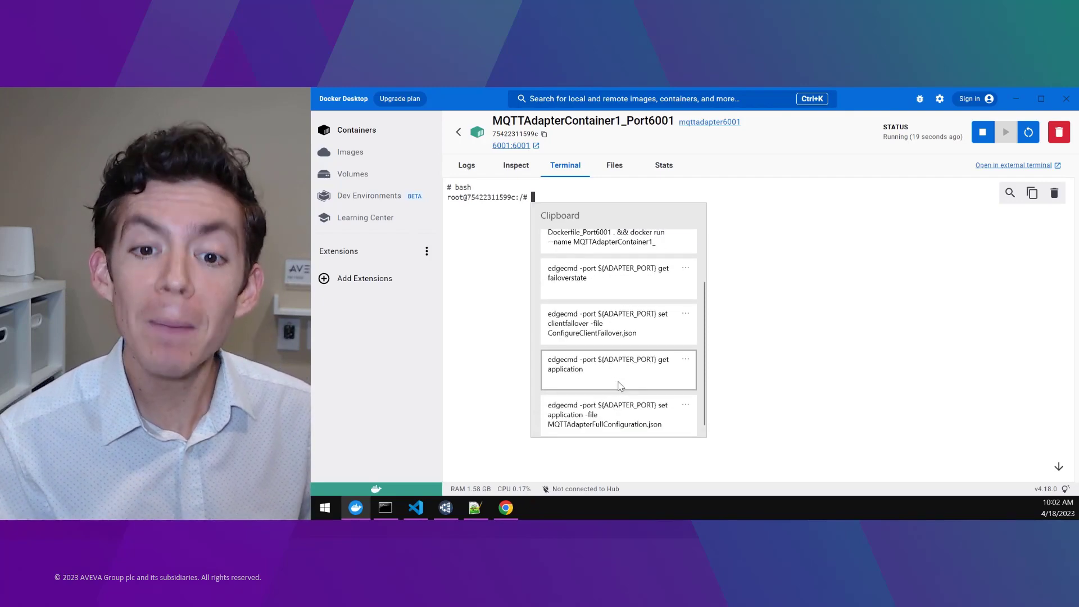
left_click(629, 308)
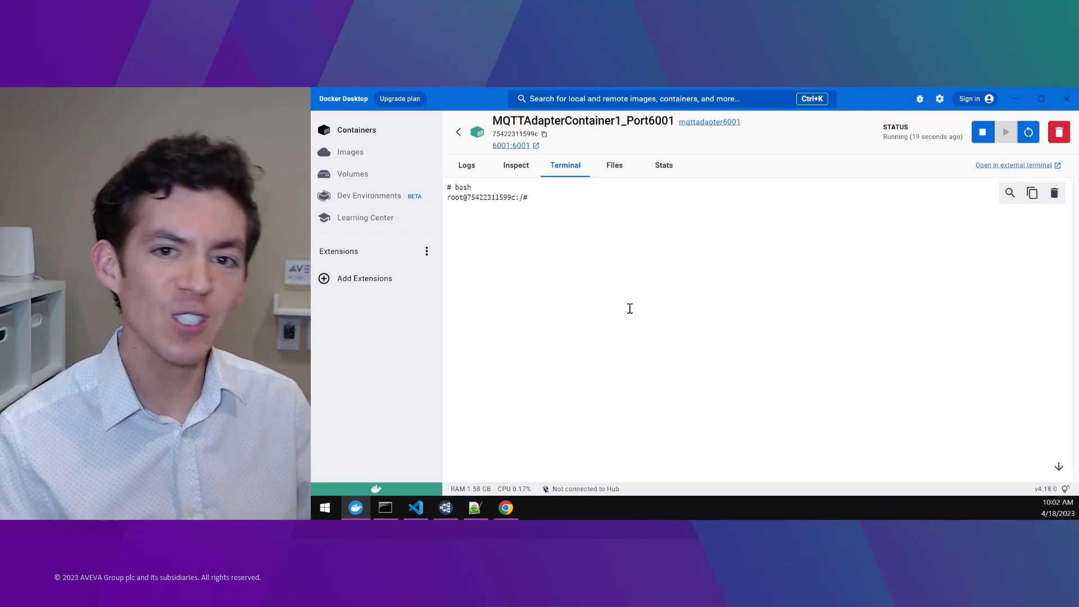
type("edgecmd -port ${ADAPTER_PORT} set application -file MQTTAdapterFullConfiguration.json")
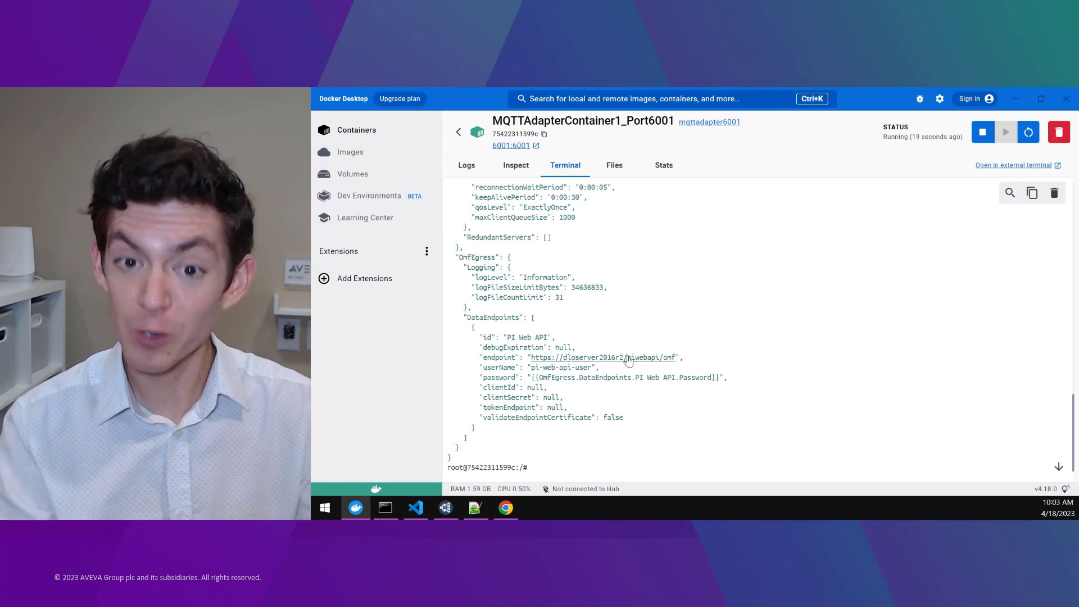
scroll("down", 3)
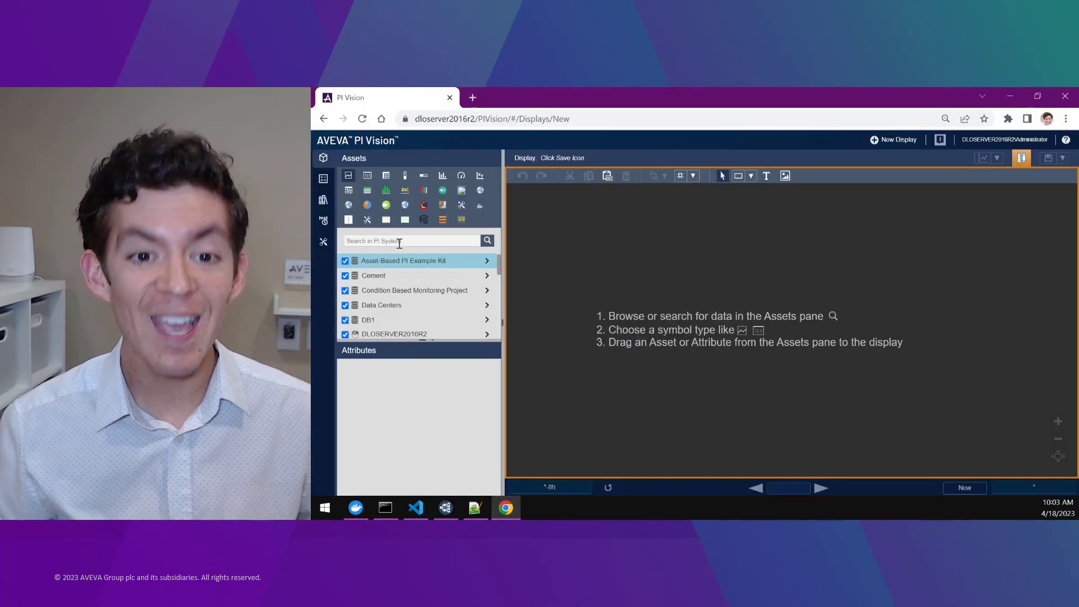
Find MQTT1 in the assets and chart TempSensorNode1's value in a two-minute popup trend
type("MQTT1")
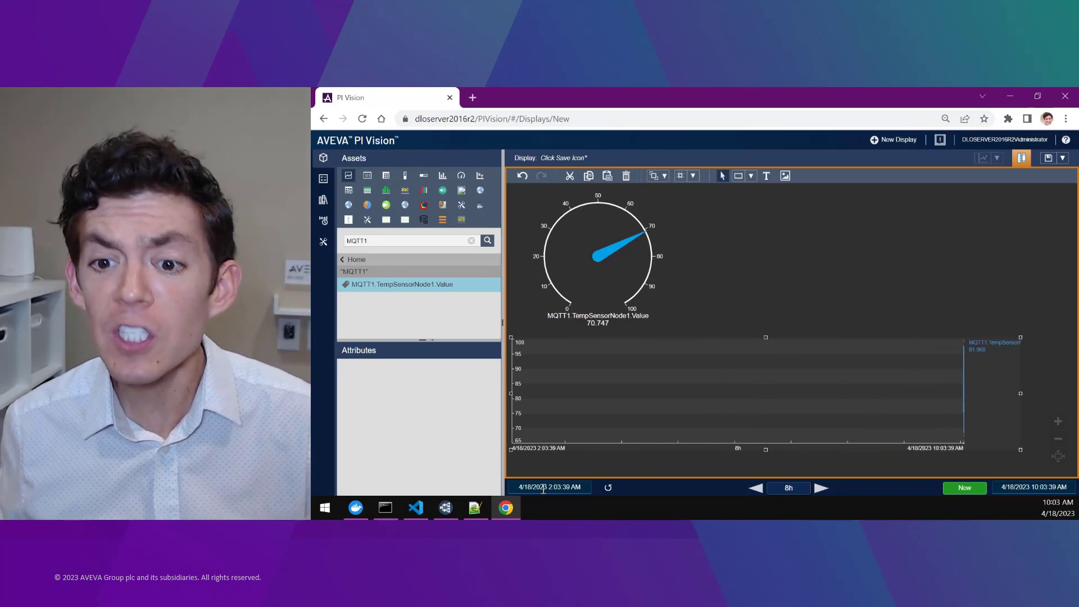
left_click(549, 488)
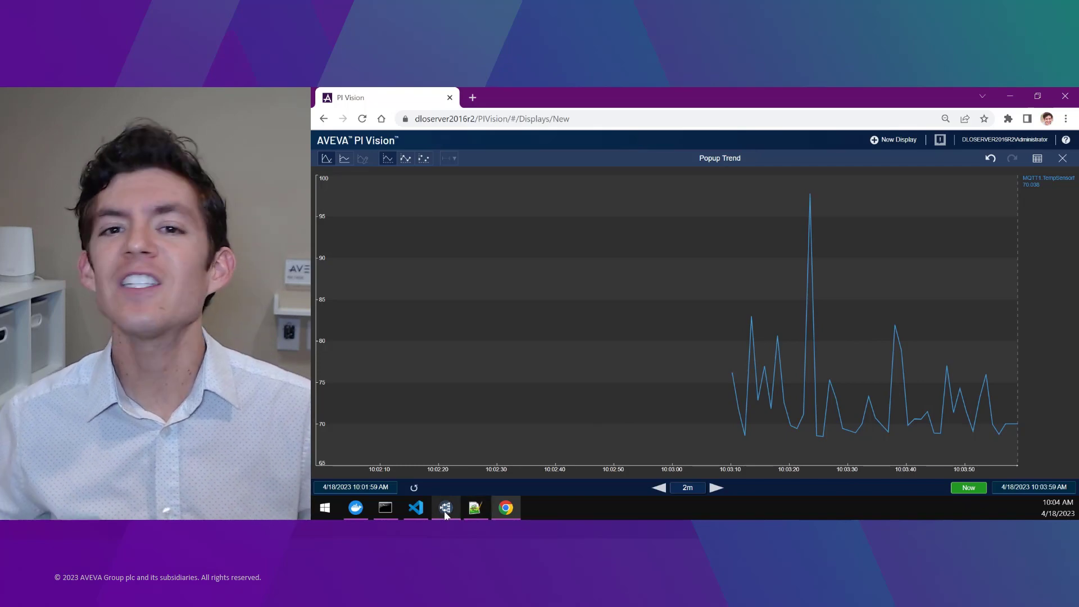
Switch to another program to bring up MQTTAdapterContainer2_Port6002 on port 6002
left_click(446, 508)
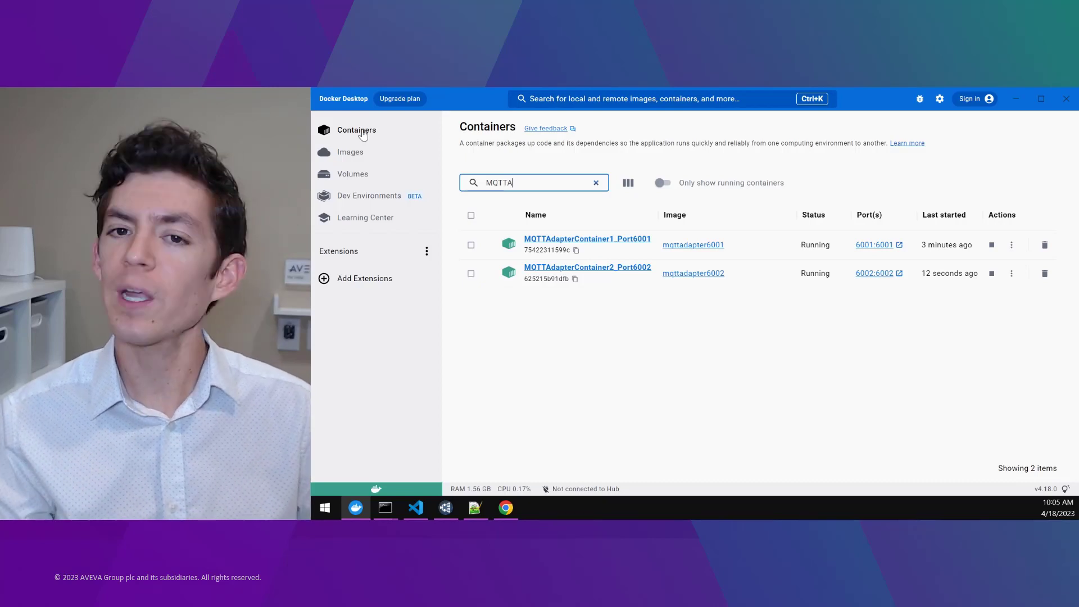
mouse_move(1011, 273)
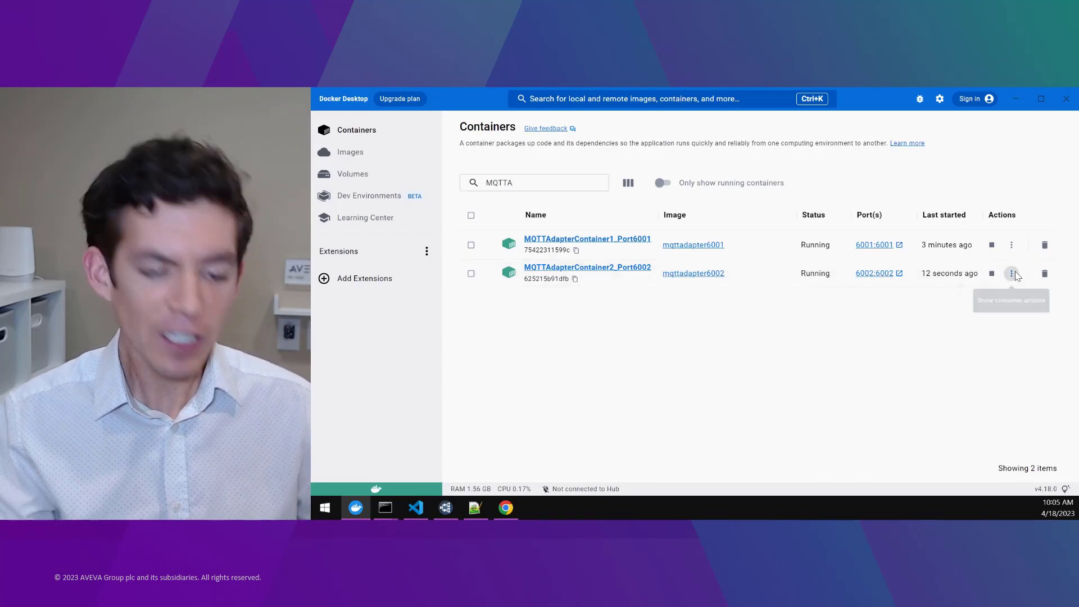
Give the second container MQTTAdapterFullConfiguration.json and client failover, then check its failover state
left_click(1012, 273)
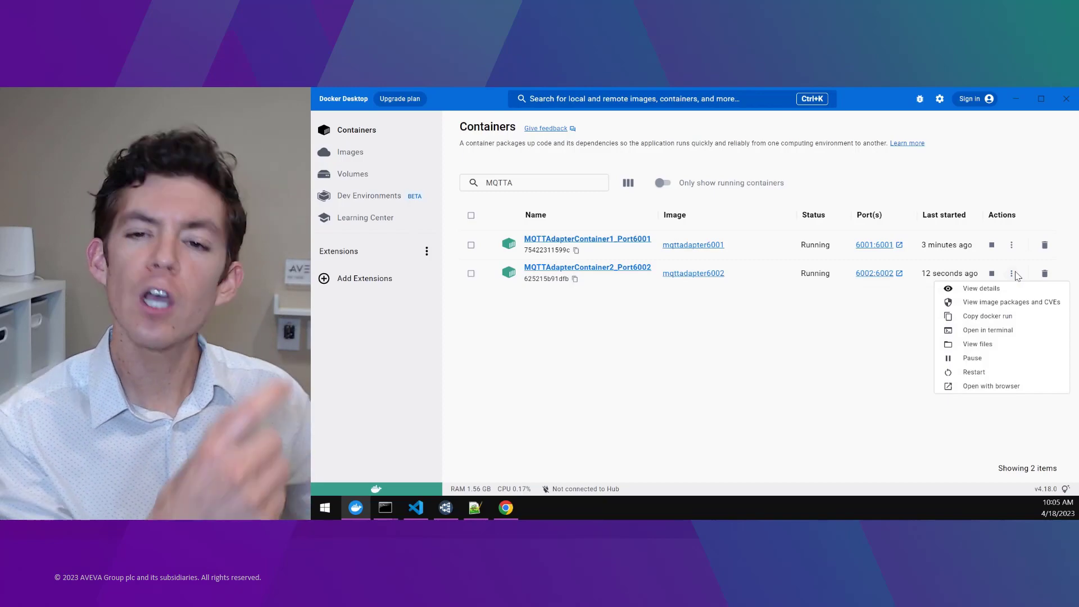
mouse_move(988, 330)
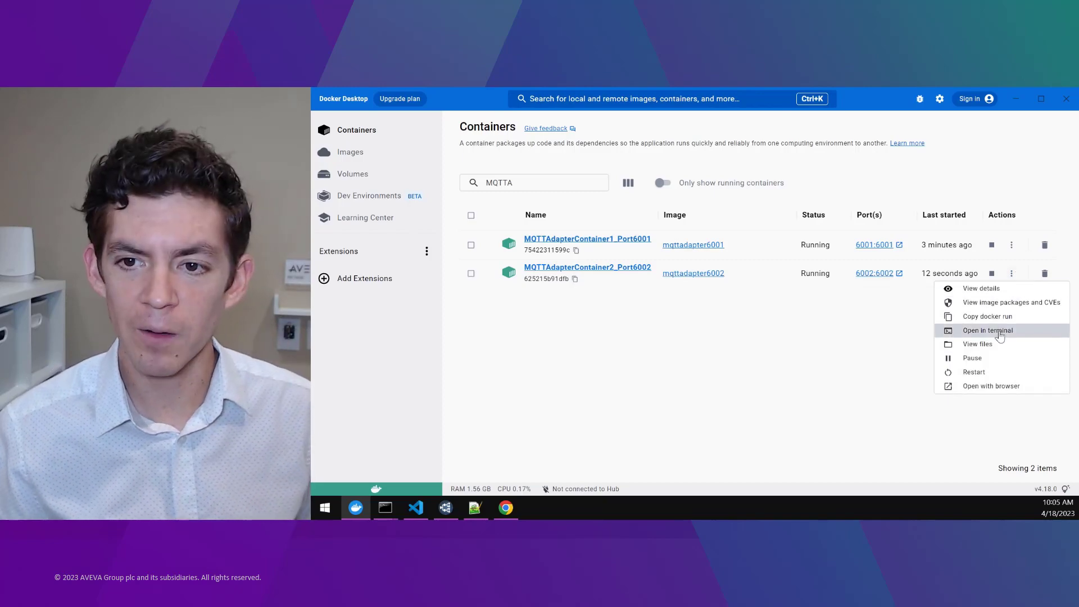
left_click(987, 331)
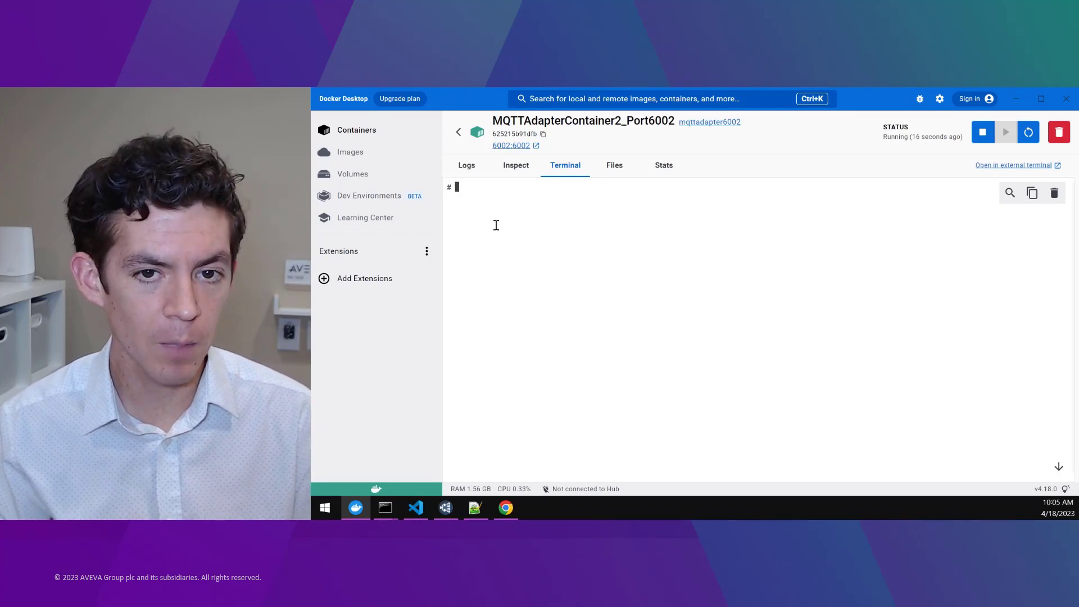
type("bash")
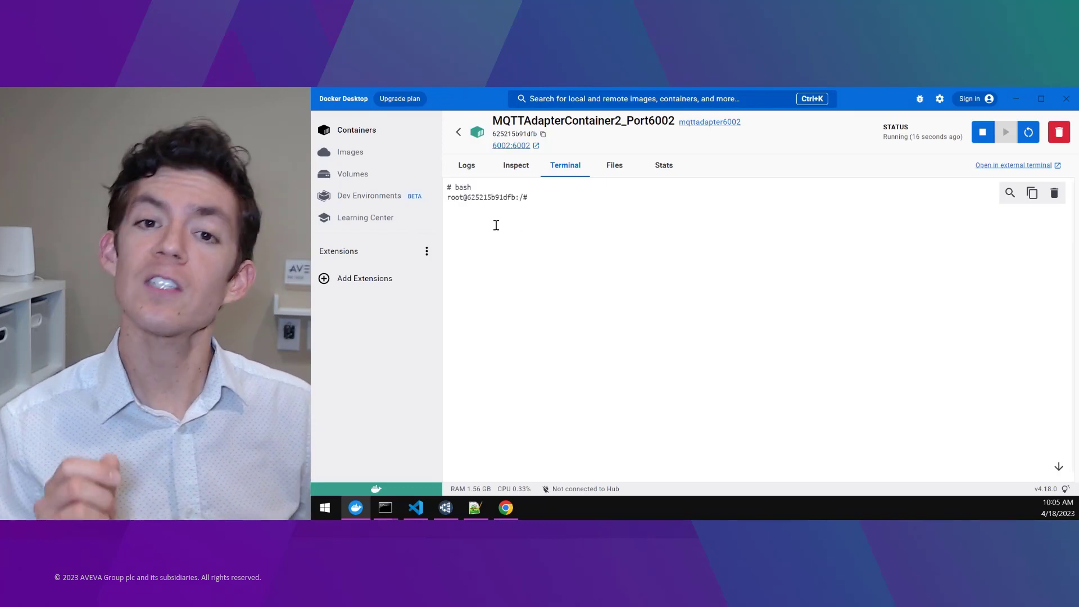
type("edgecmd -port ${ADAPTER_PORT} set application -file MQTTAdapterFullConfiguration.json")
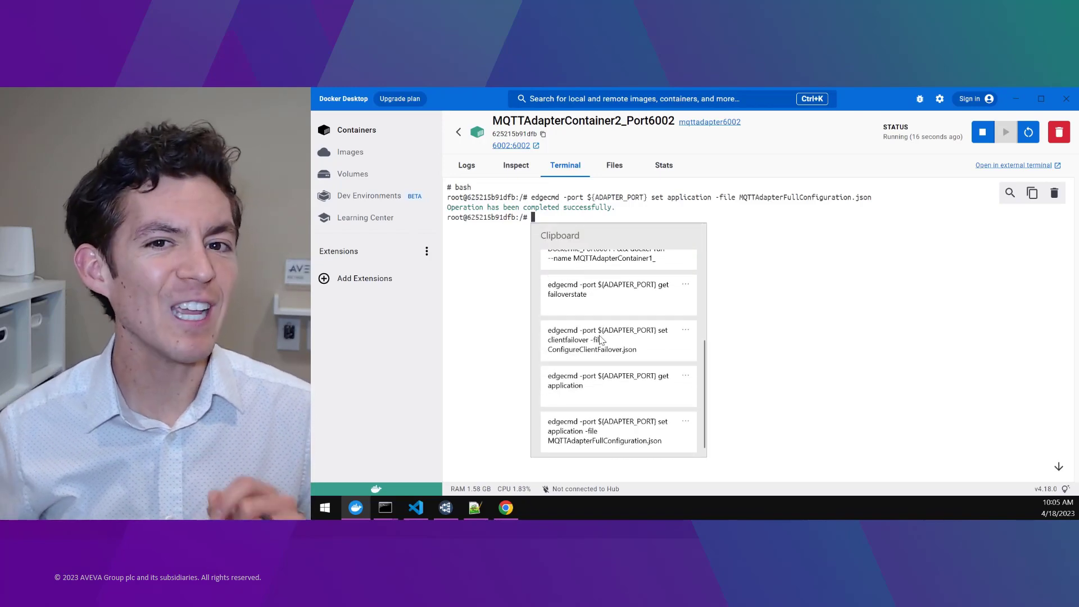
left_click(606, 339)
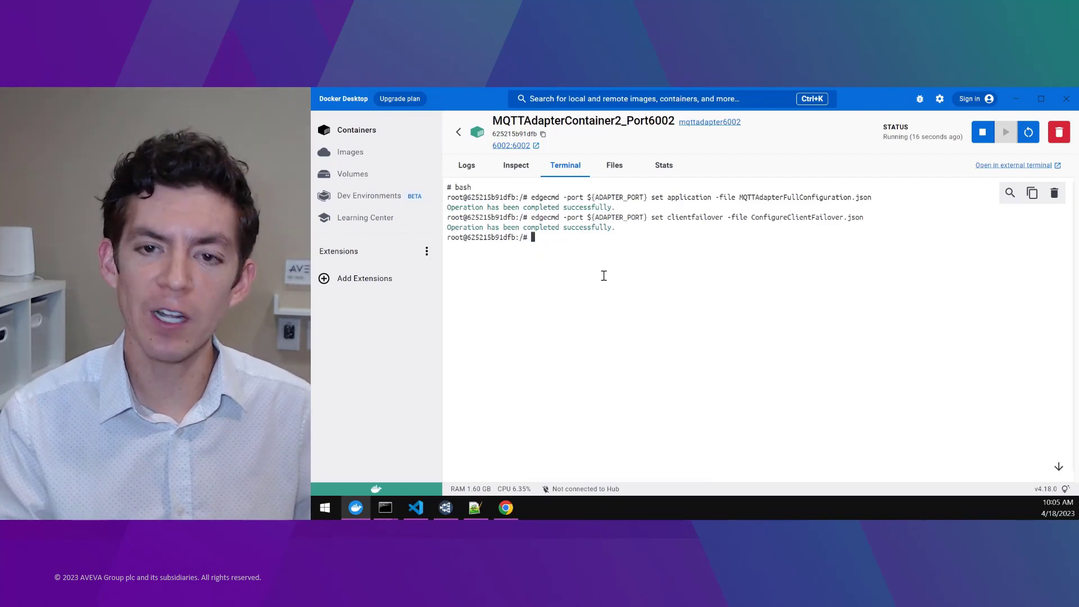
type("edgecmd -port ${ADAPTER_PORT} get failoverstate")
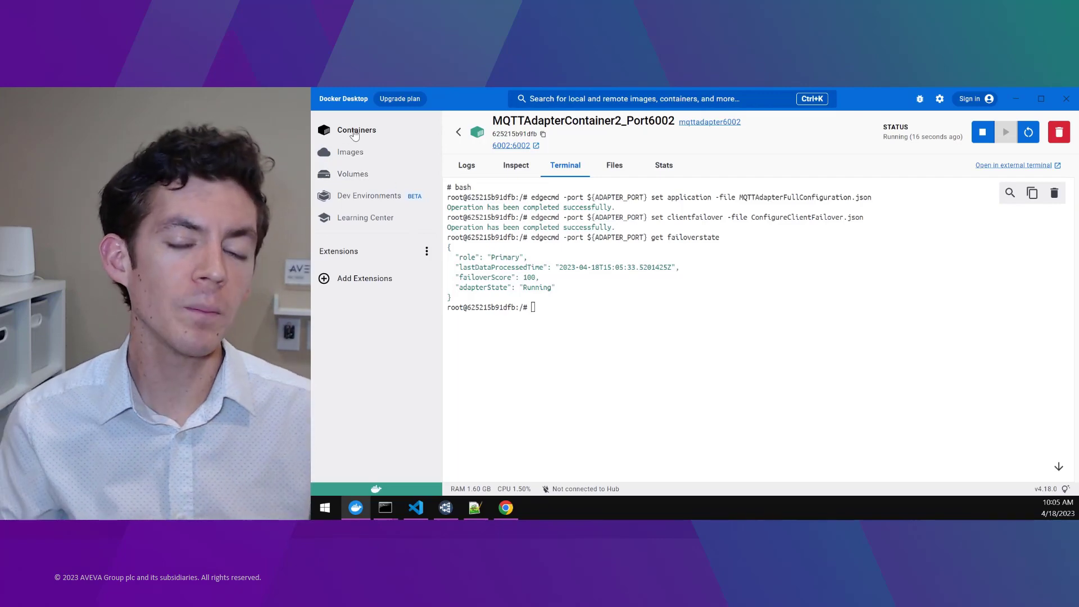
Apply ConfigureClientFailover.json client failover to the first adapter container
left_click(357, 129)
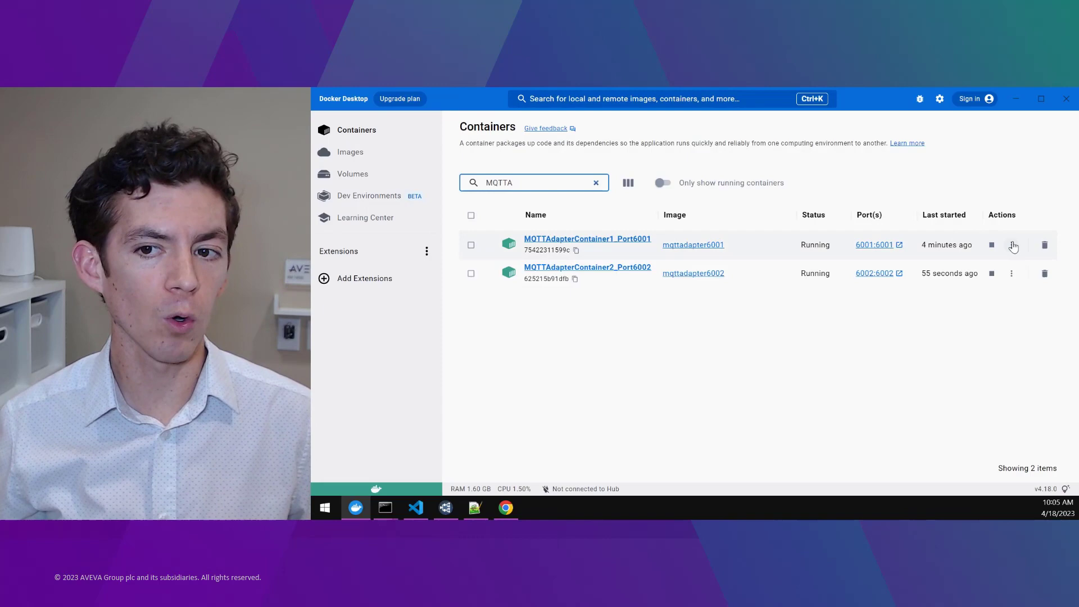
left_click(587, 239)
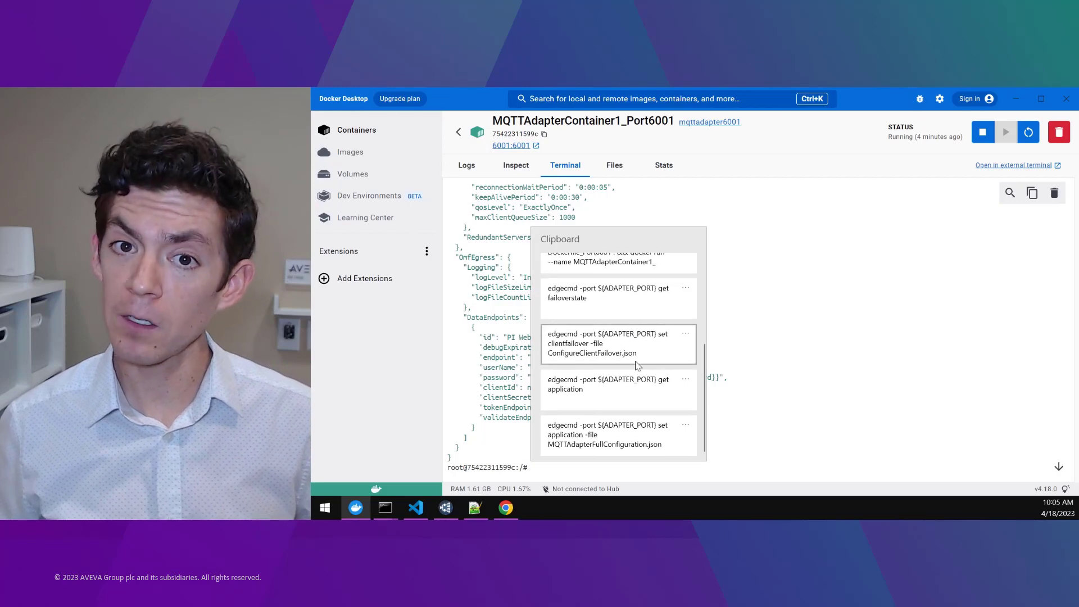
left_click(571, 467)
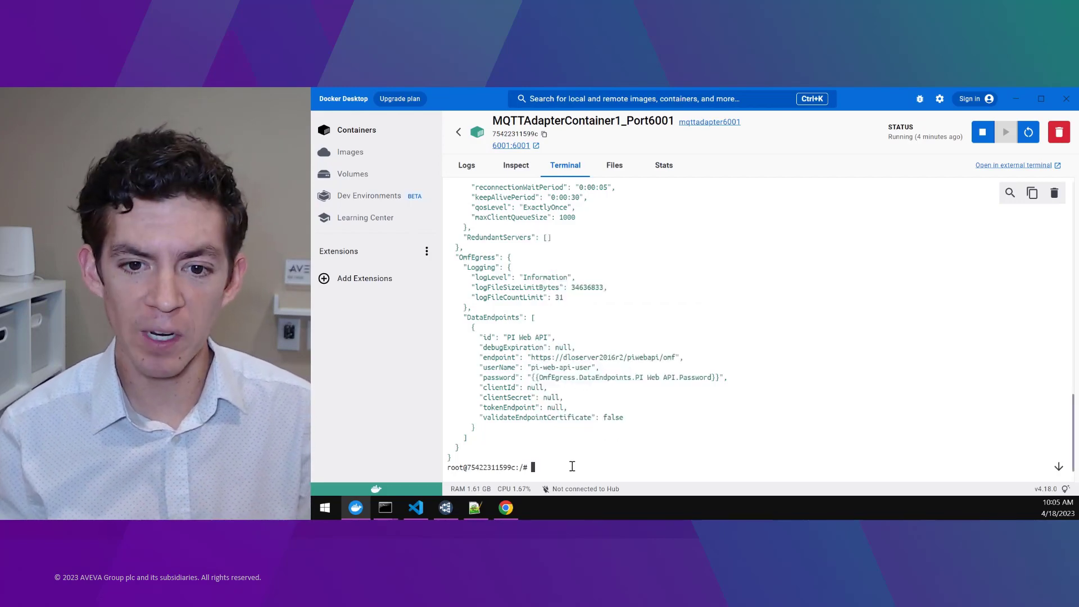
type("edgecmd -port ${ADAPTER_PORT} set clientfailover -file ConfigureClientFailover.json")
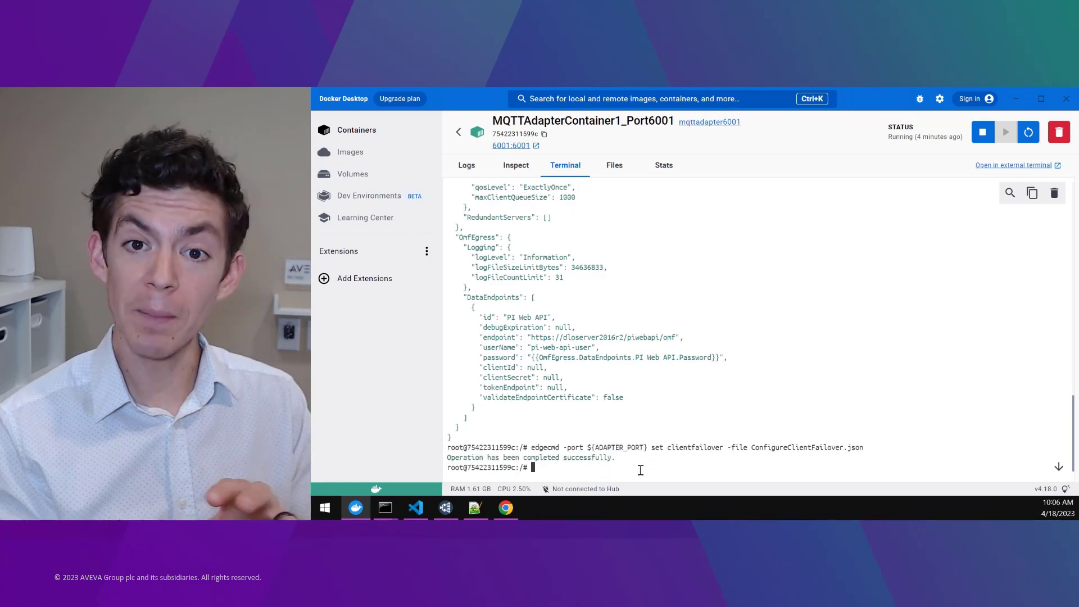
Check the first container's failover state, highlight its Secondary role, and view the PI Vision trend
key("Win+v")
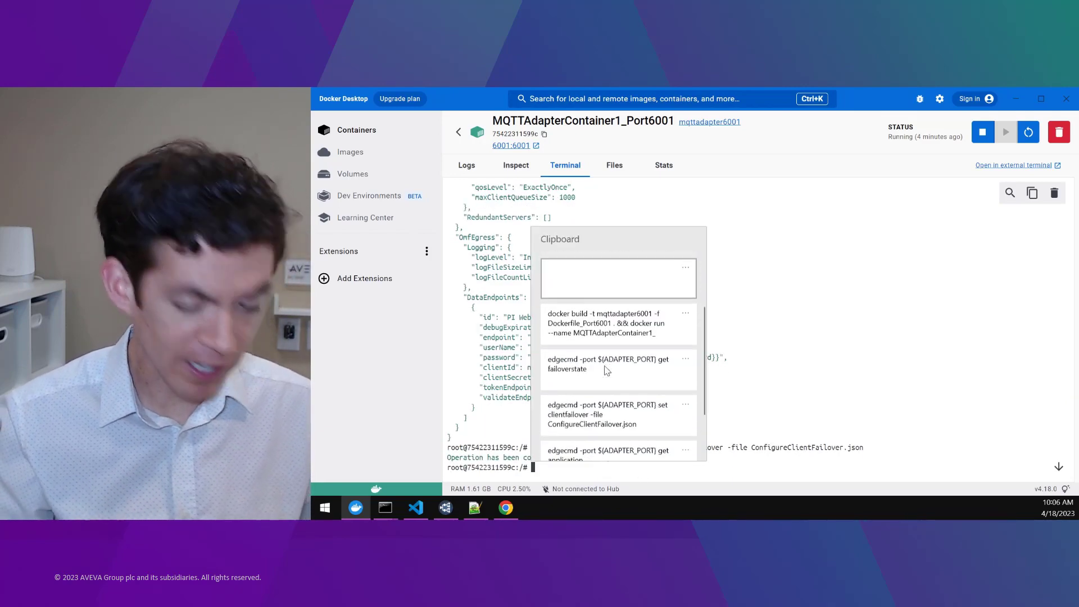
scroll("down", 3)
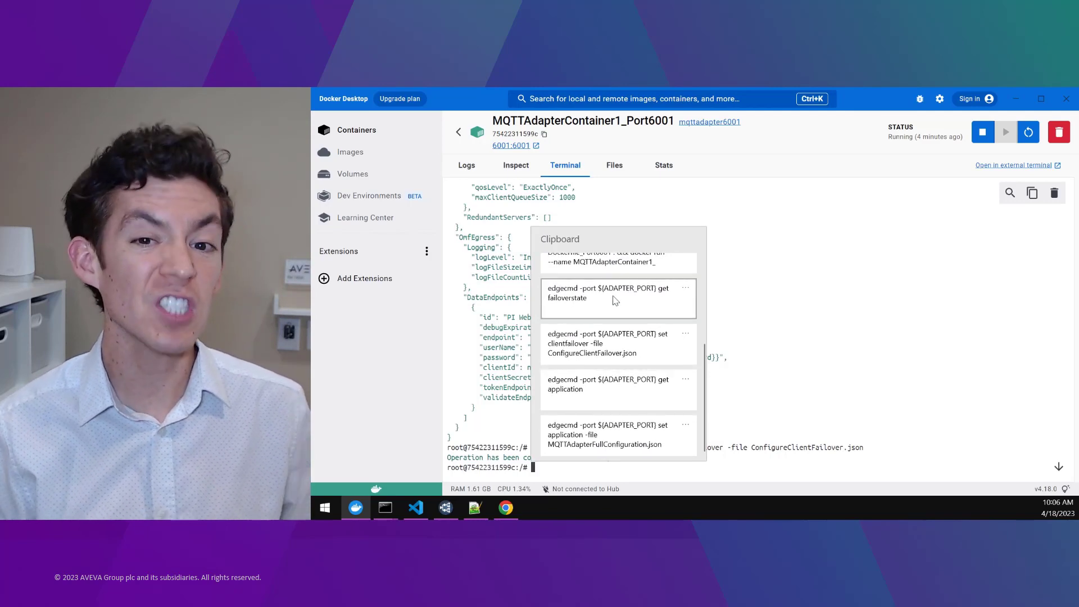
left_click(613, 292)
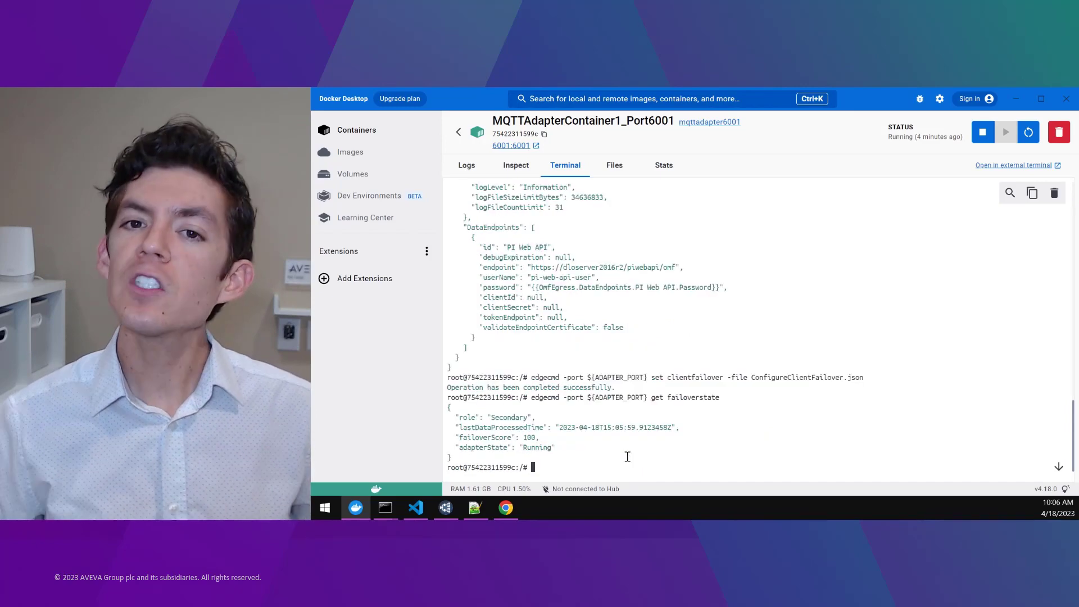
double_click(509, 418)
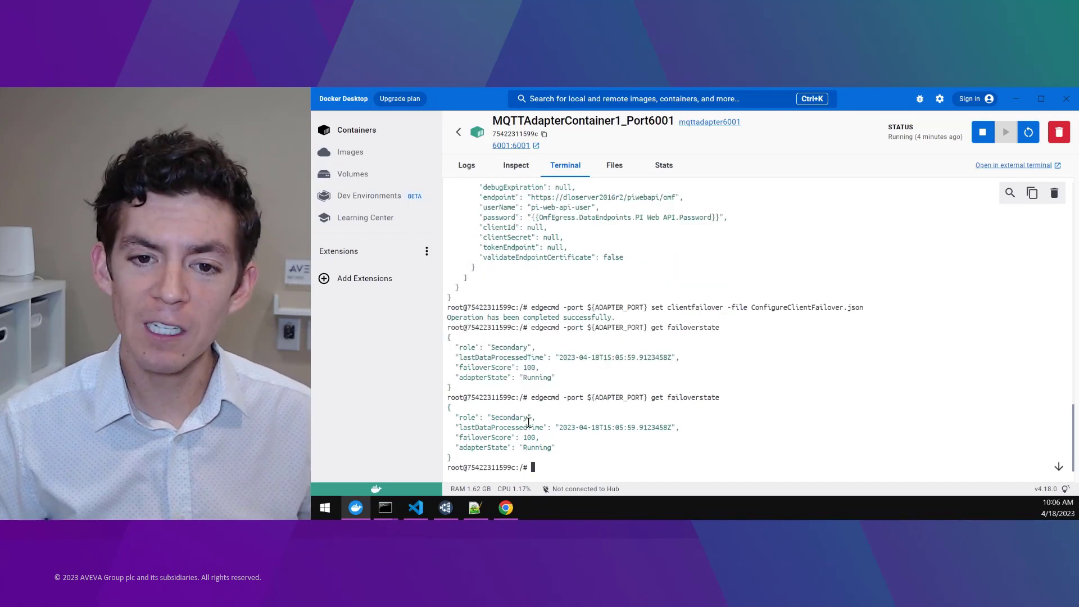
double_click(509, 418)
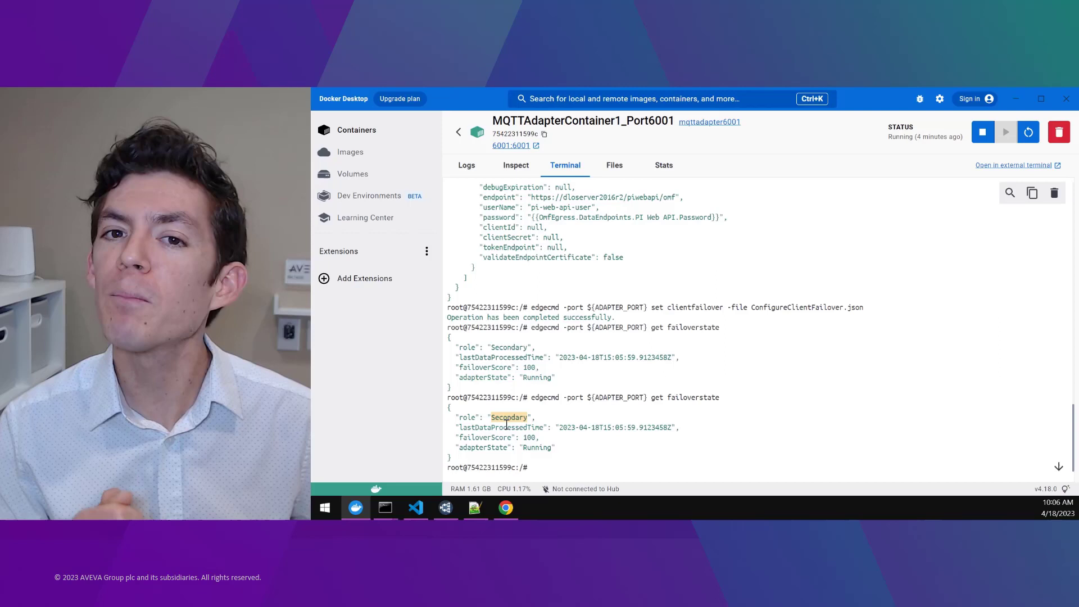
left_click(505, 509)
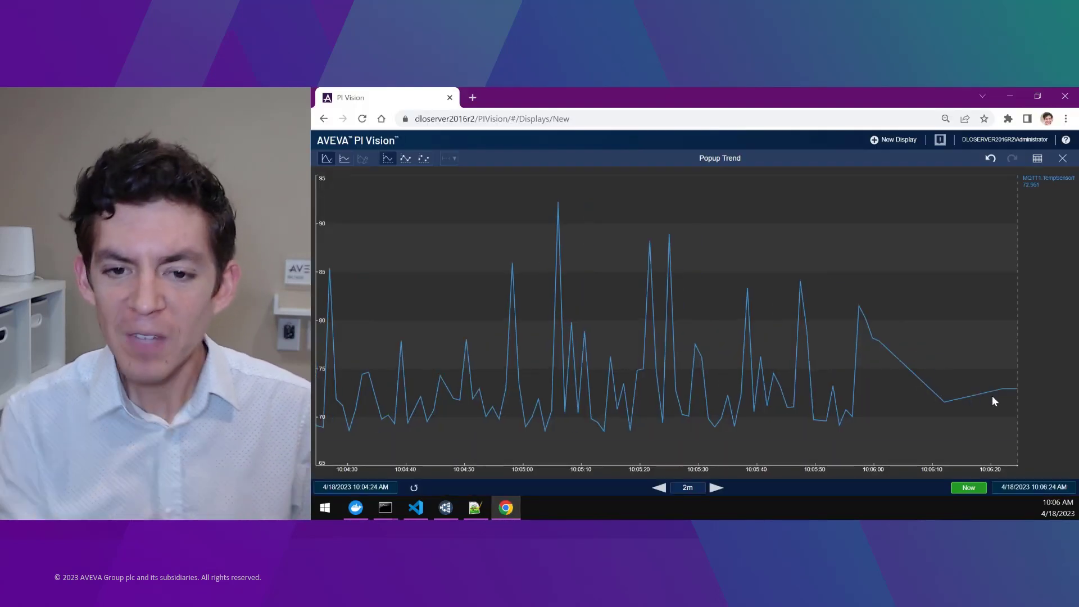
mouse_move(950, 372)
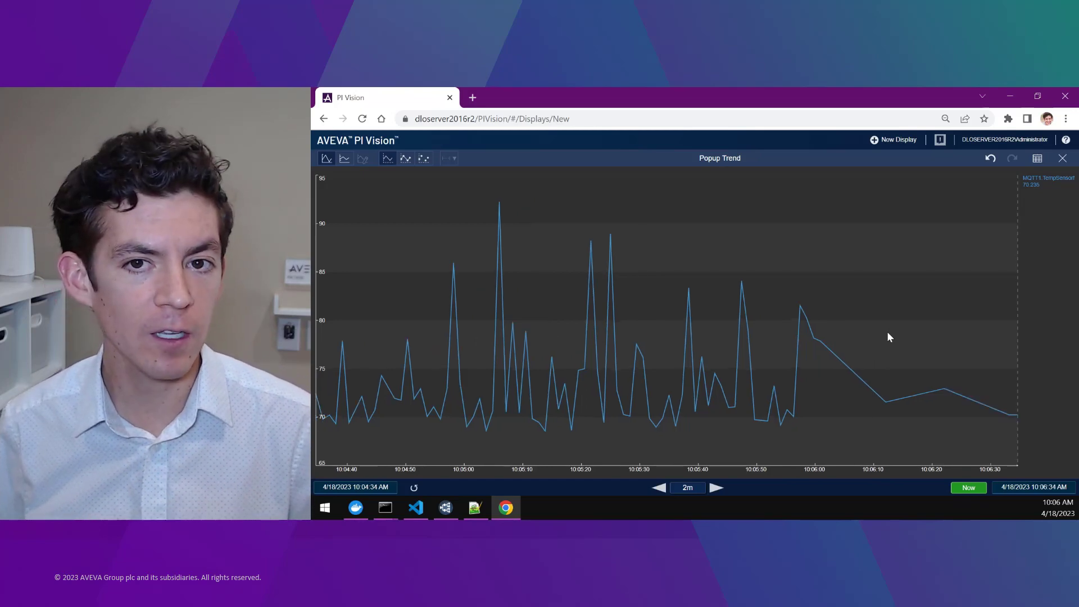
mouse_move(700, 365)
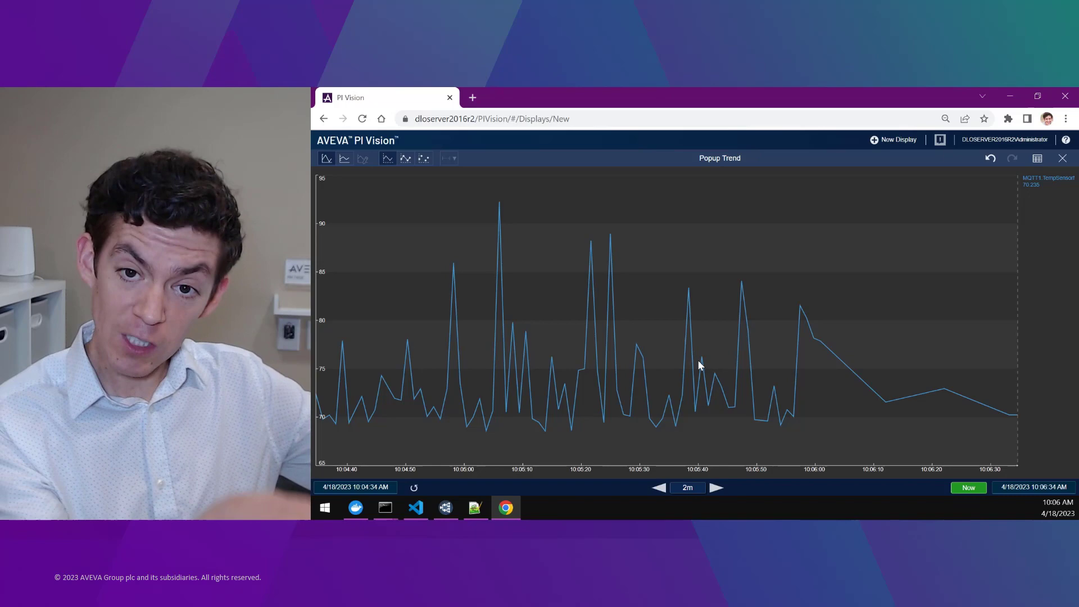
mouse_move(988, 406)
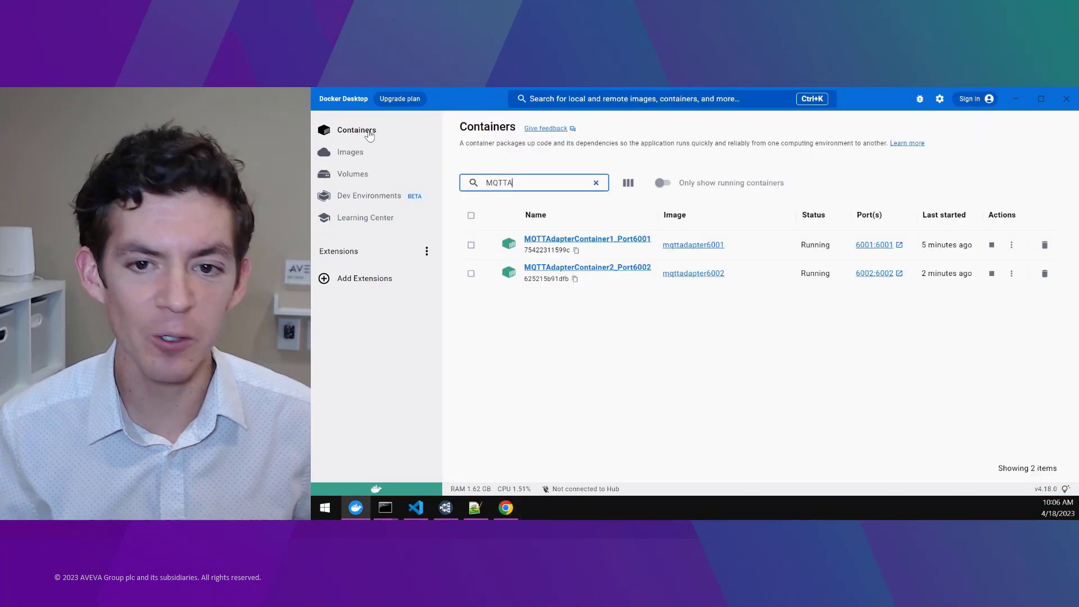
Delete MQTTAdapterContainer2_Port6002 and confirm removing it
left_click(1011, 273)
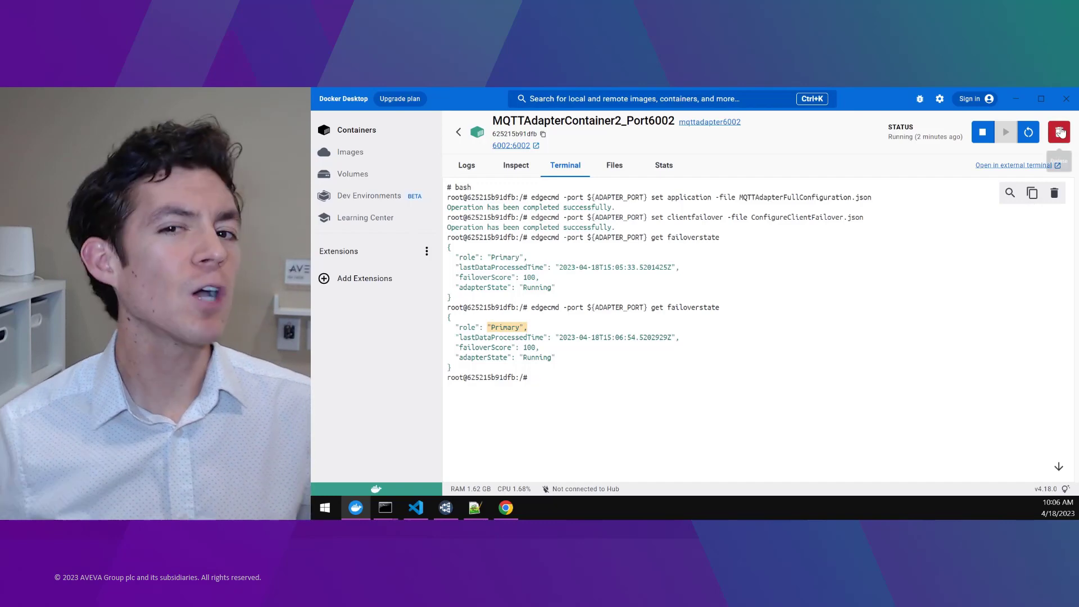
left_click(1059, 131)
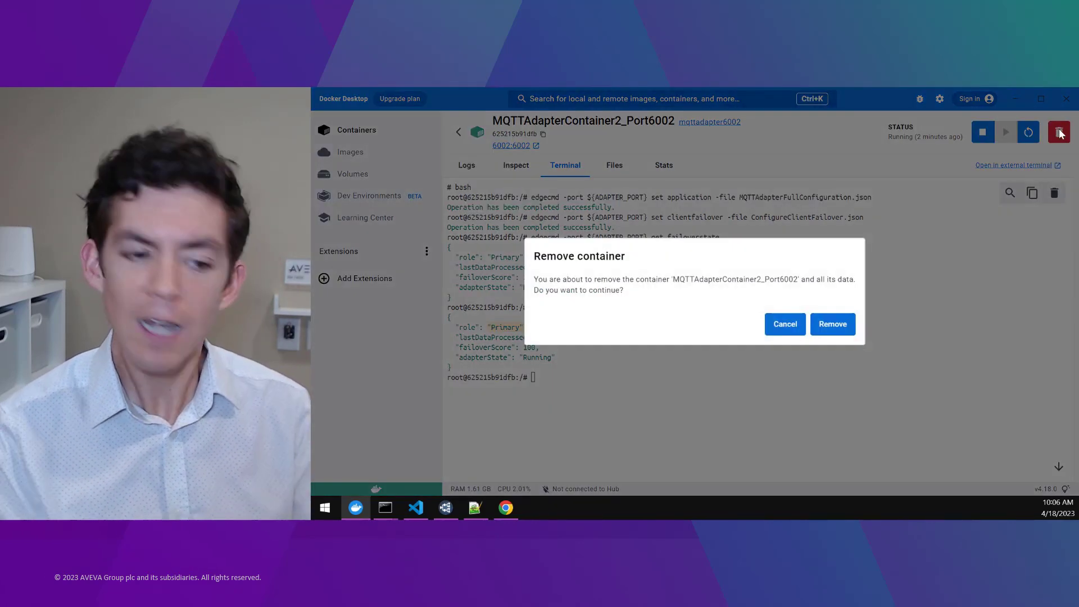
mouse_move(821, 315)
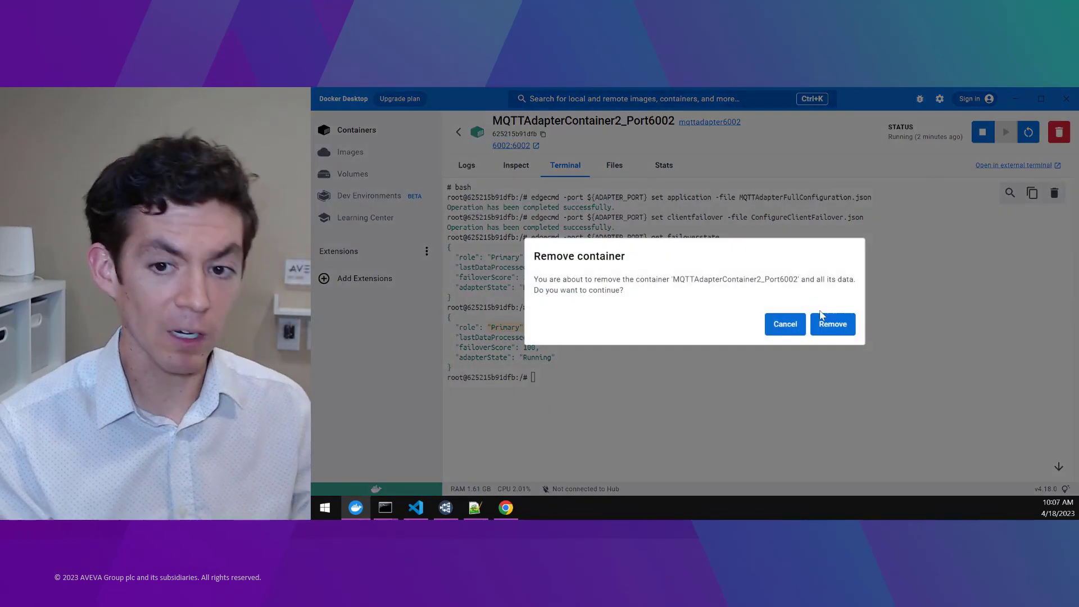
left_click(832, 325)
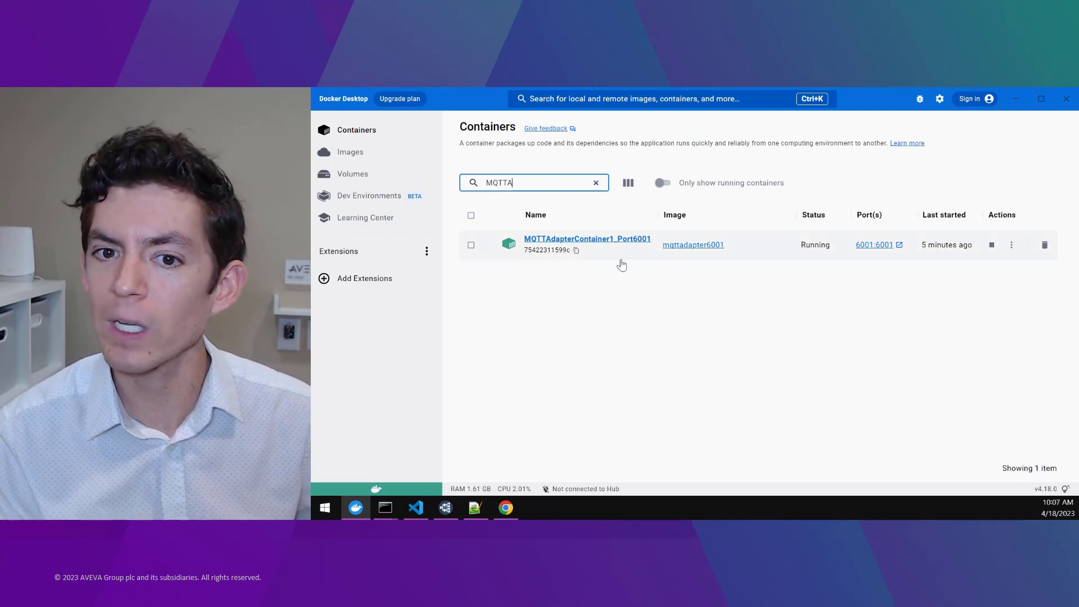
mouse_move(1012, 245)
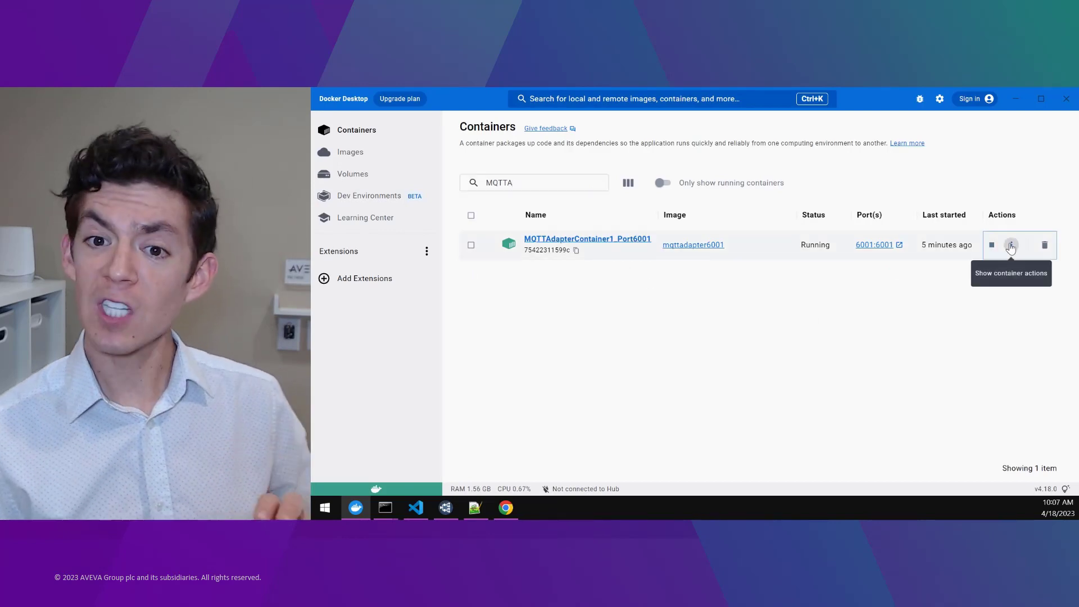
Recheck the first container's failover state, highlight Primary, and return to the PI Vision trend
left_click(587, 239)
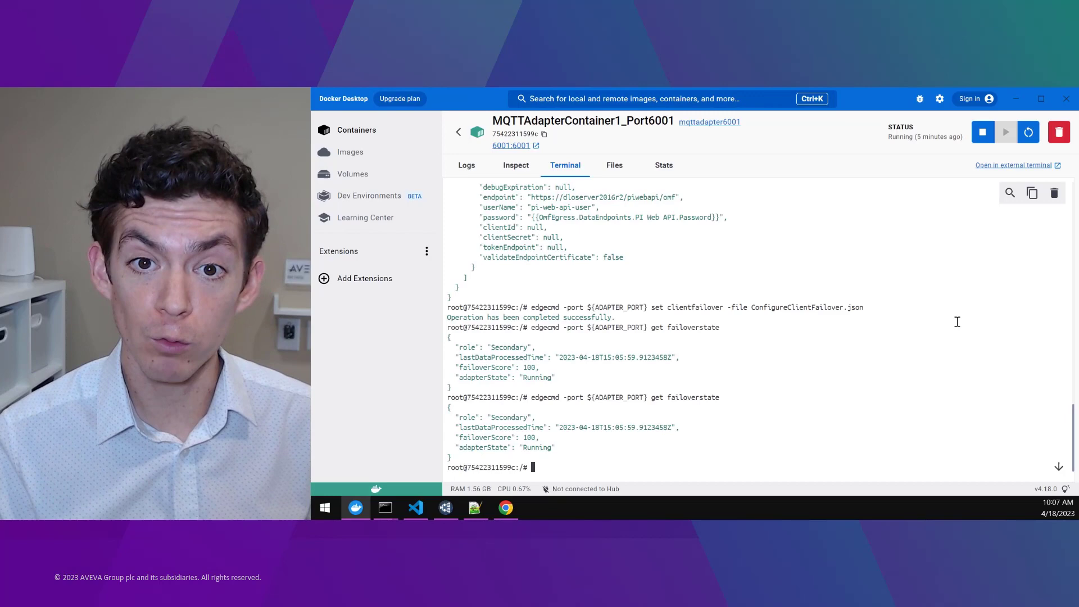
double_click(508, 417)
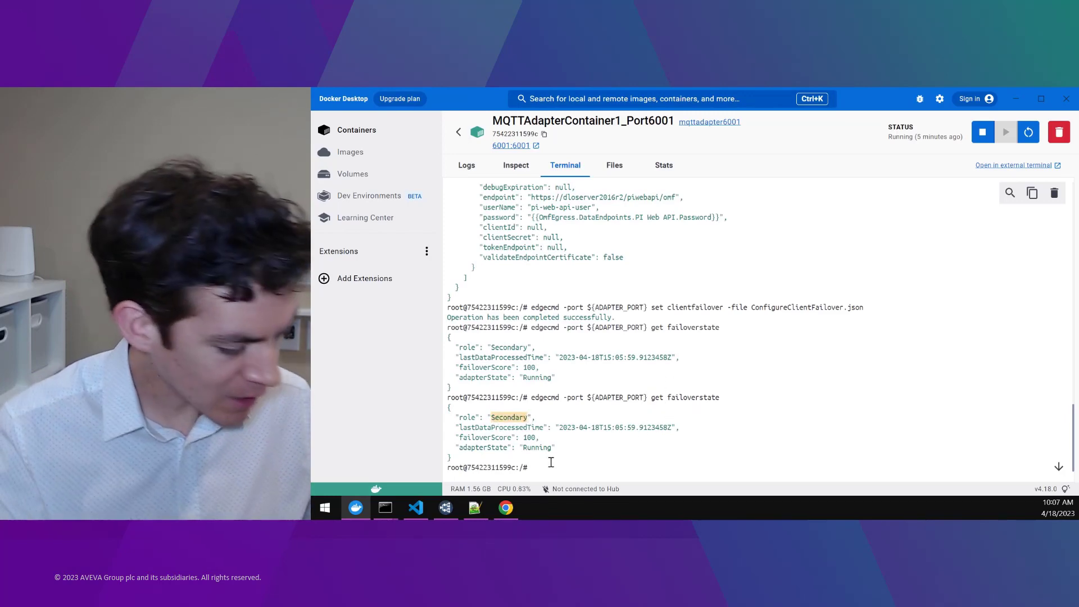
type("edgecmd -port ${ADAPTER_PORT} get failoverstate")
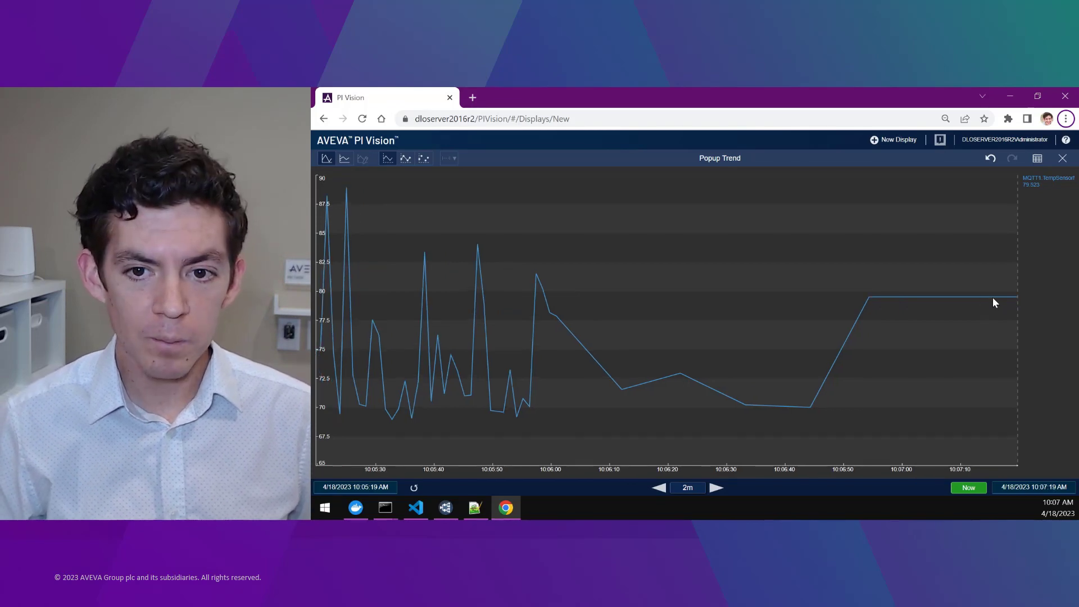
mouse_move(796, 317)
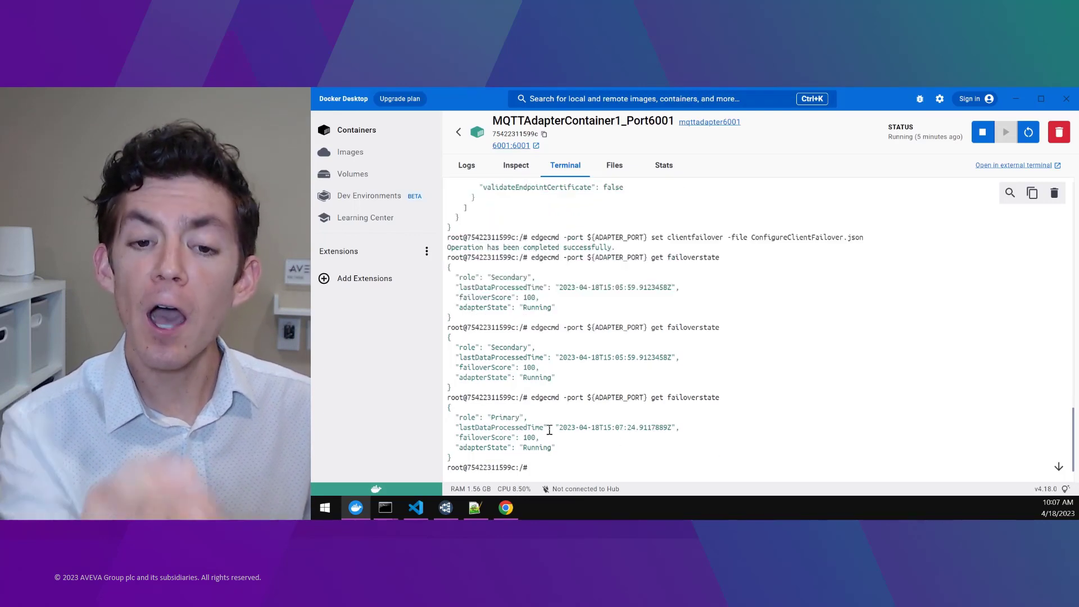
double_click(504, 417)
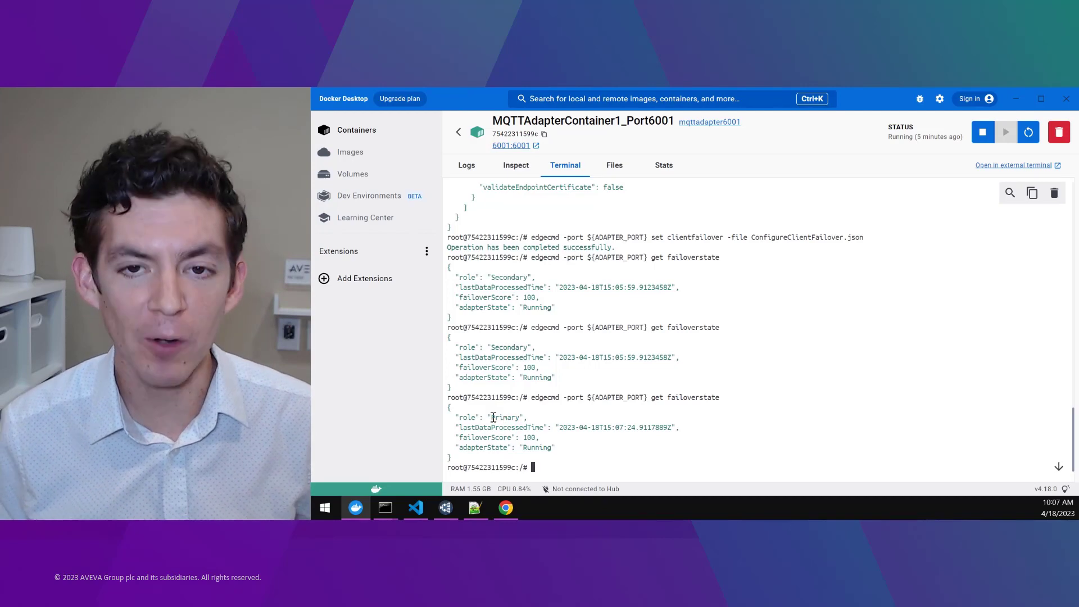
double_click(505, 418)
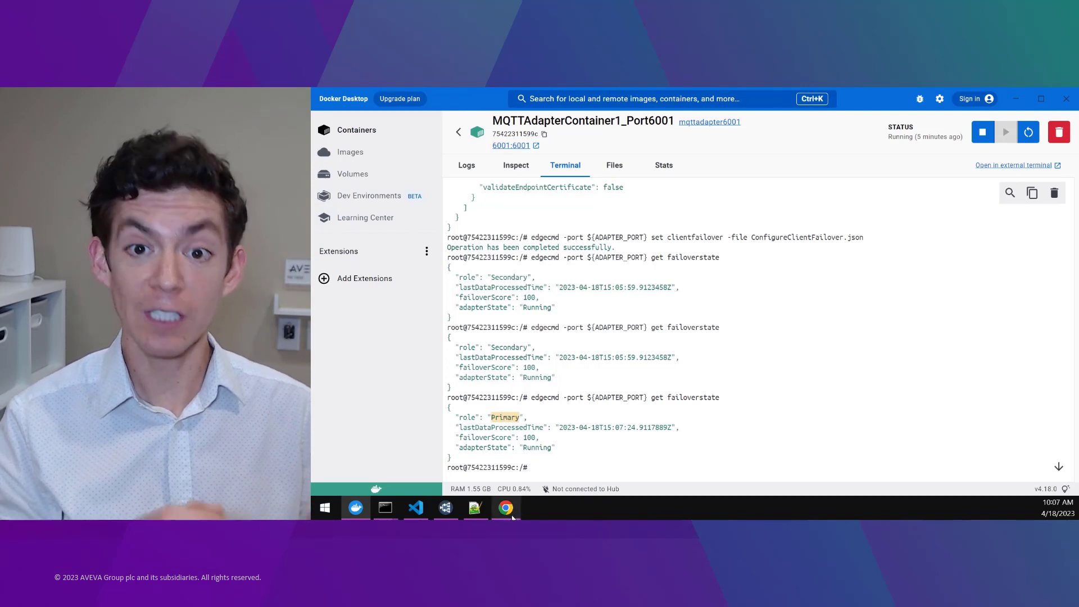
left_click(506, 508)
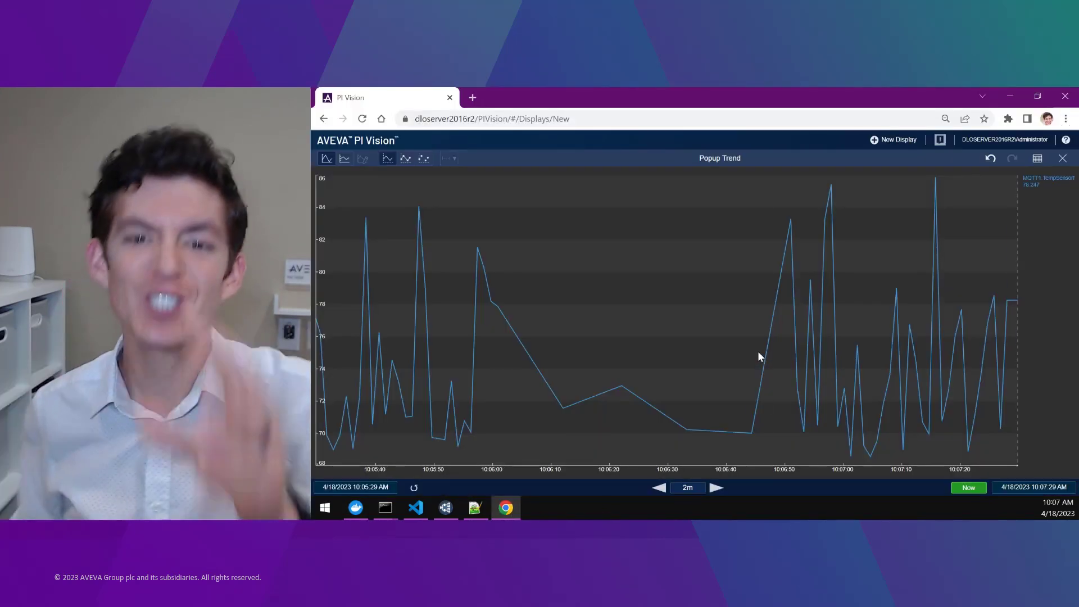